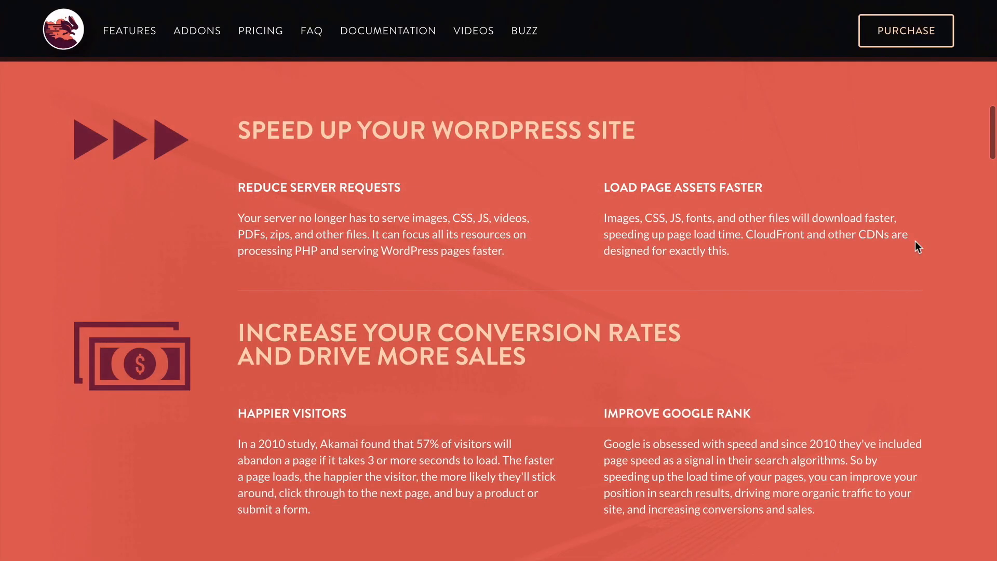
Follow the link to the Search Engine Land article on Google's Speed Update
left_click(676, 413)
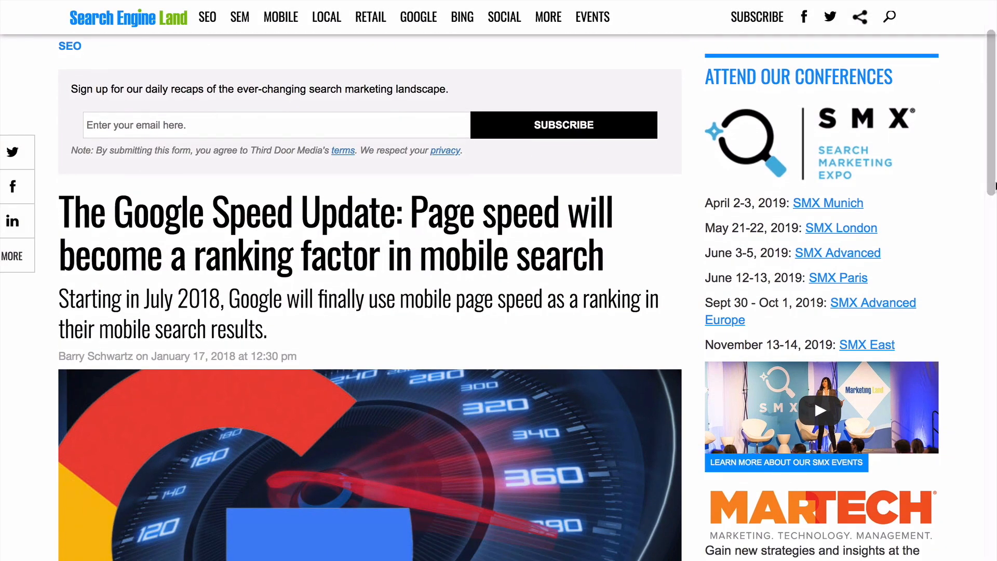
mouse_move(679, 281)
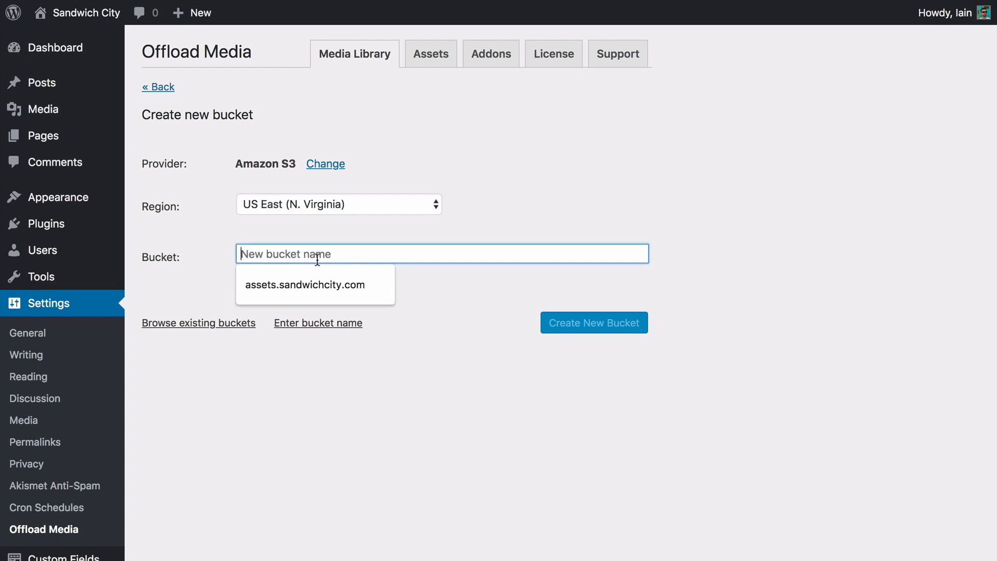
Create the US East bucket assets.sandwichcity.com from the suggested name and save it
left_click(307, 285)
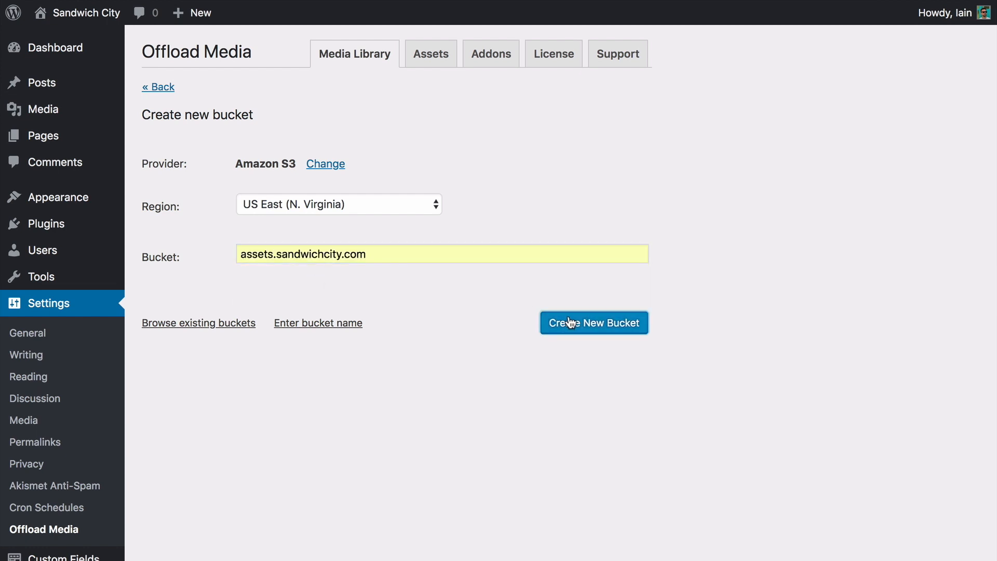
left_click(593, 322)
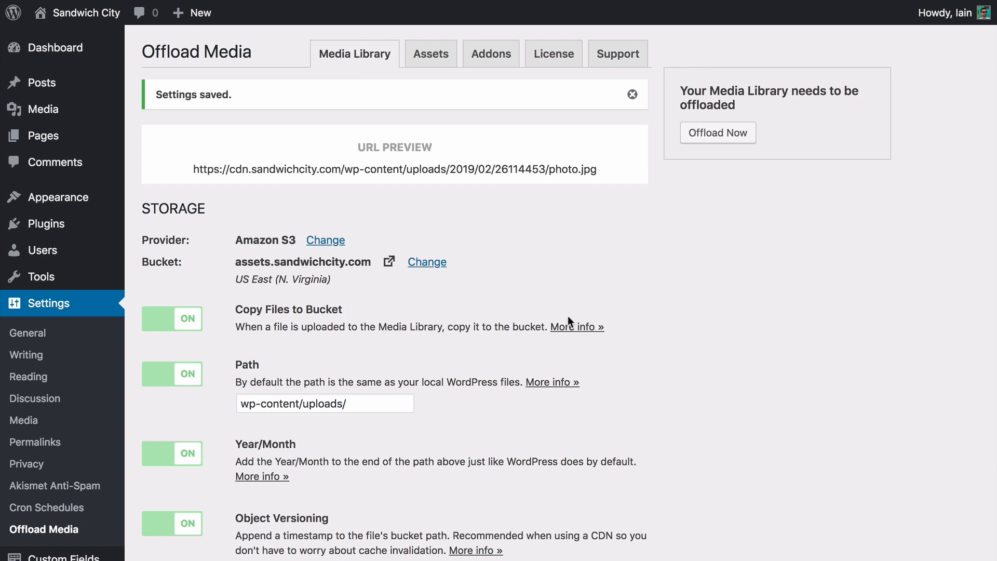
mouse_move(713, 137)
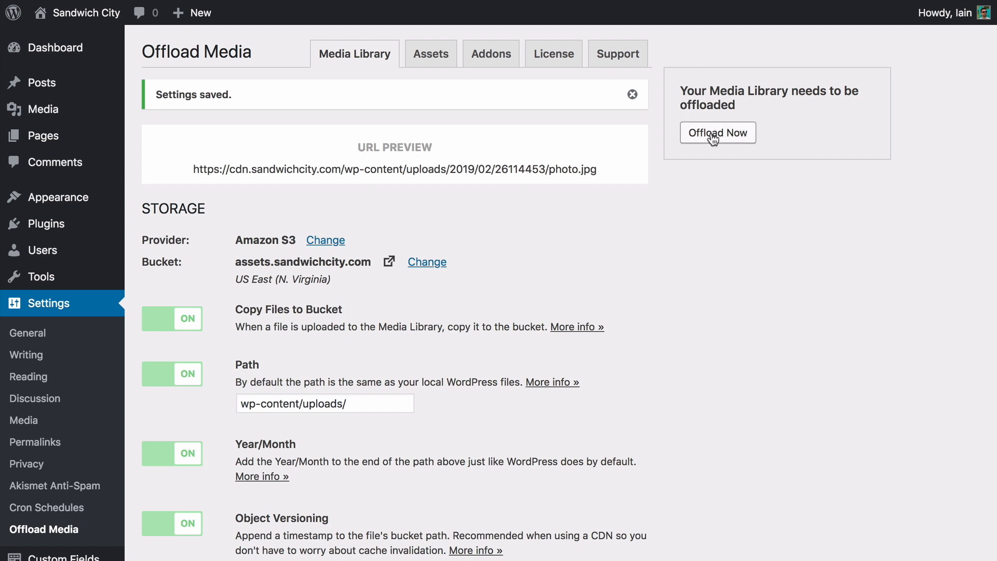
Start Offload Now for the 130 existing Media Library items
left_click(718, 132)
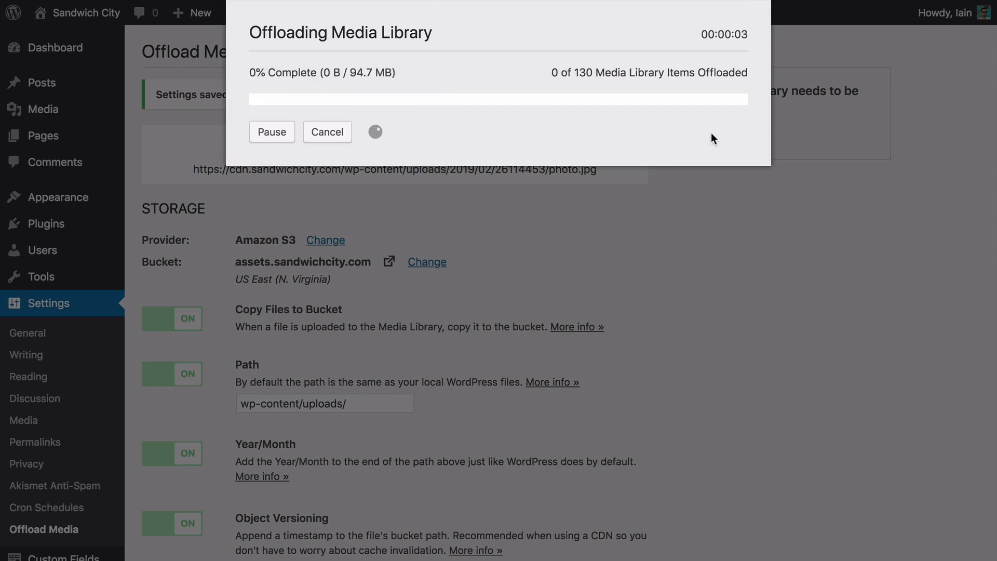
mouse_move(271, 132)
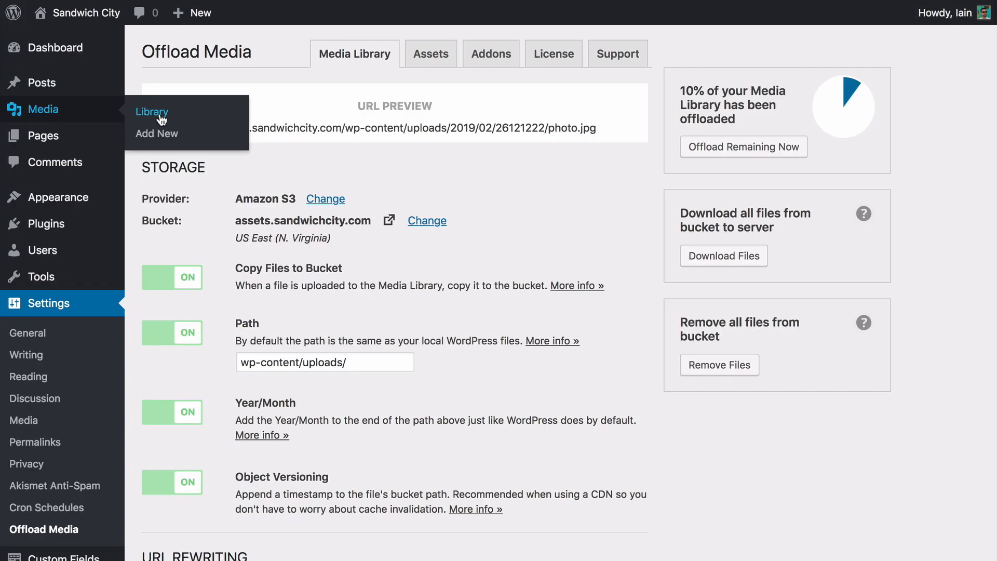
Bulk-select three Media Library images and copy them to the bucket
left_click(153, 112)
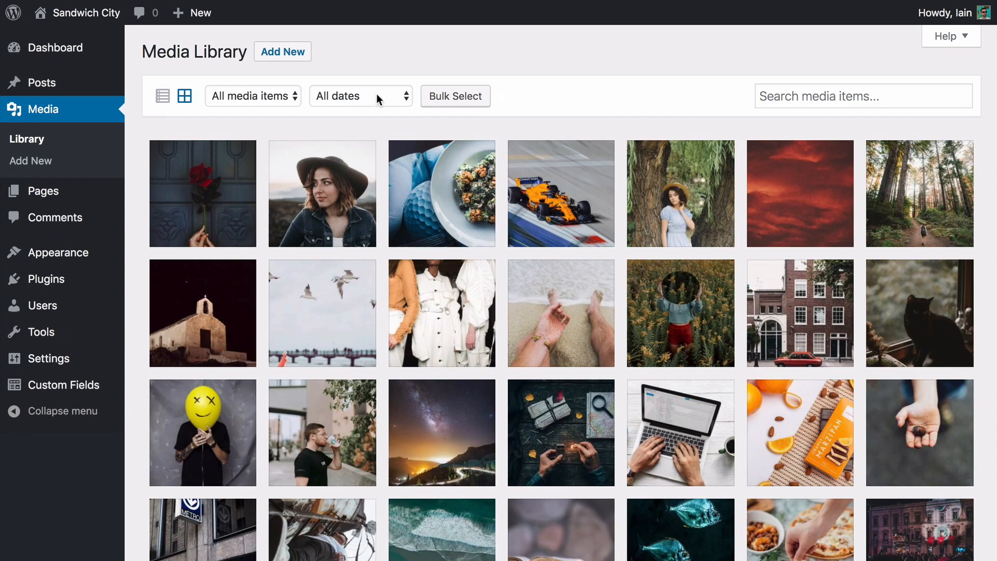
left_click(455, 96)
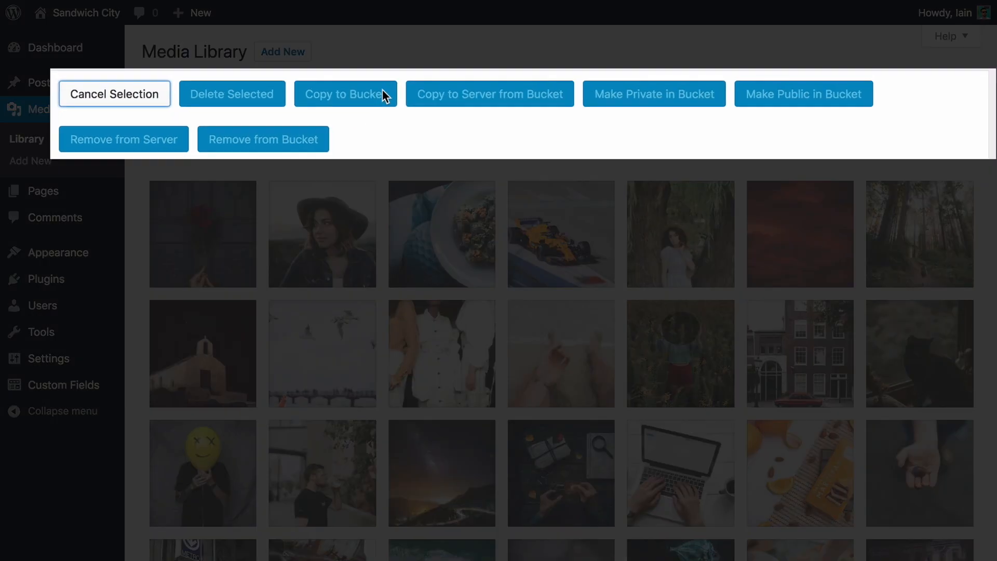
mouse_move(385, 109)
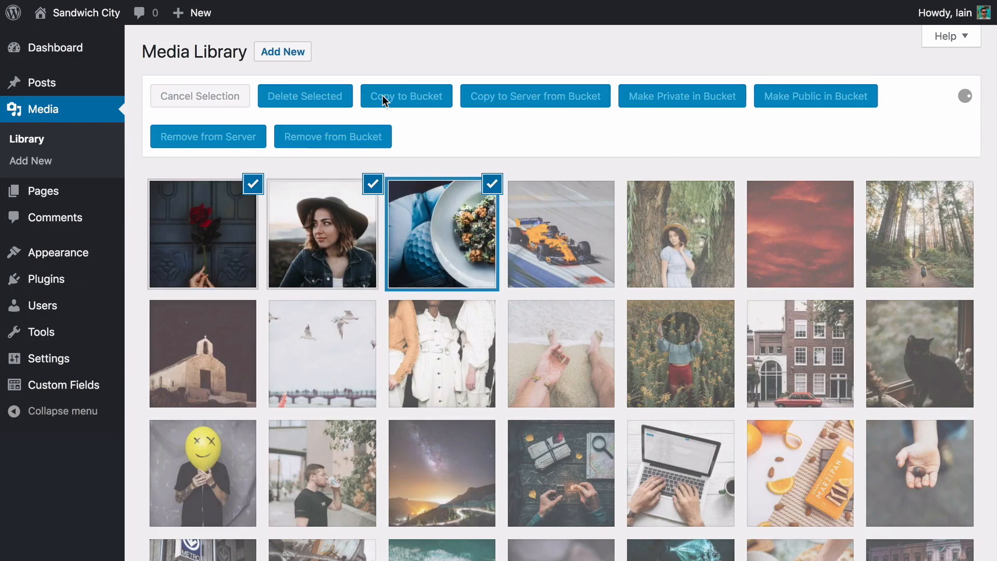
left_click(200, 95)
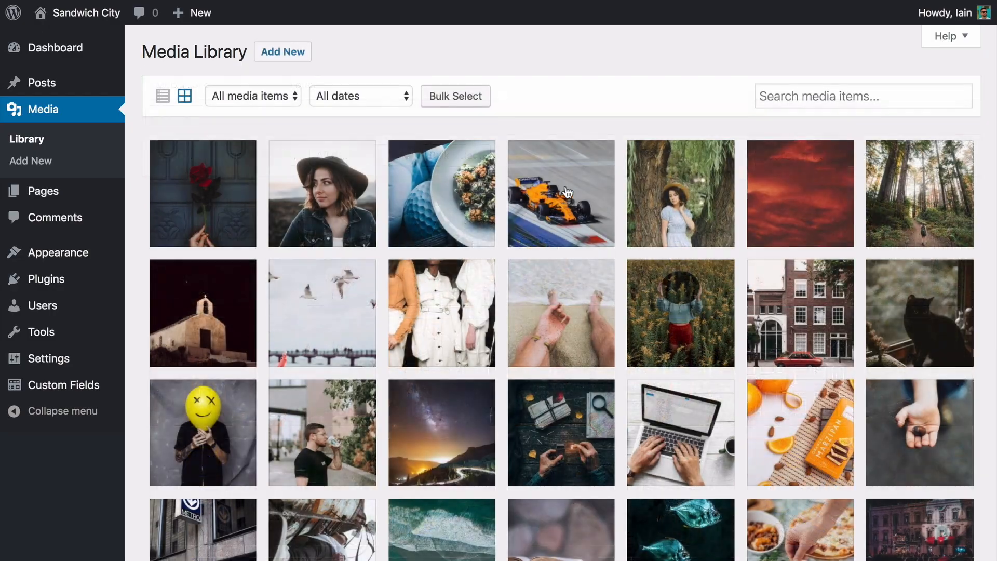
Check the race car image's storage details, then return to Offload Media settings
left_click(560, 193)
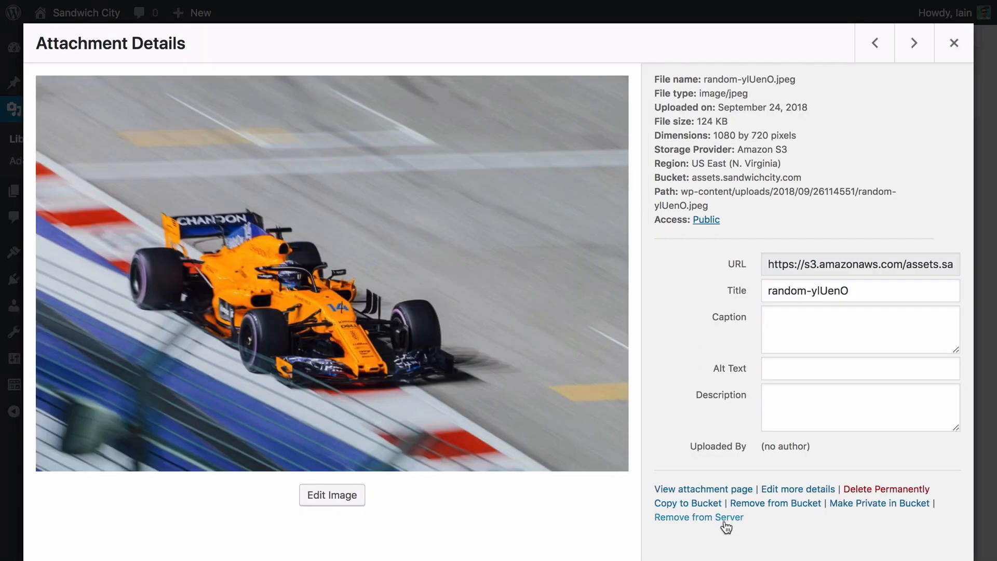
left_click(698, 516)
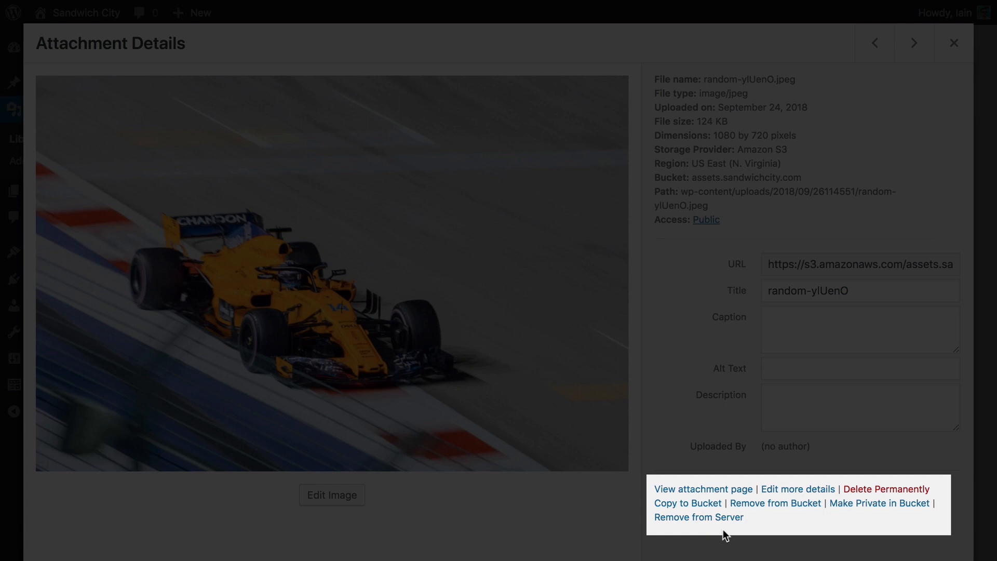
left_click(953, 43)
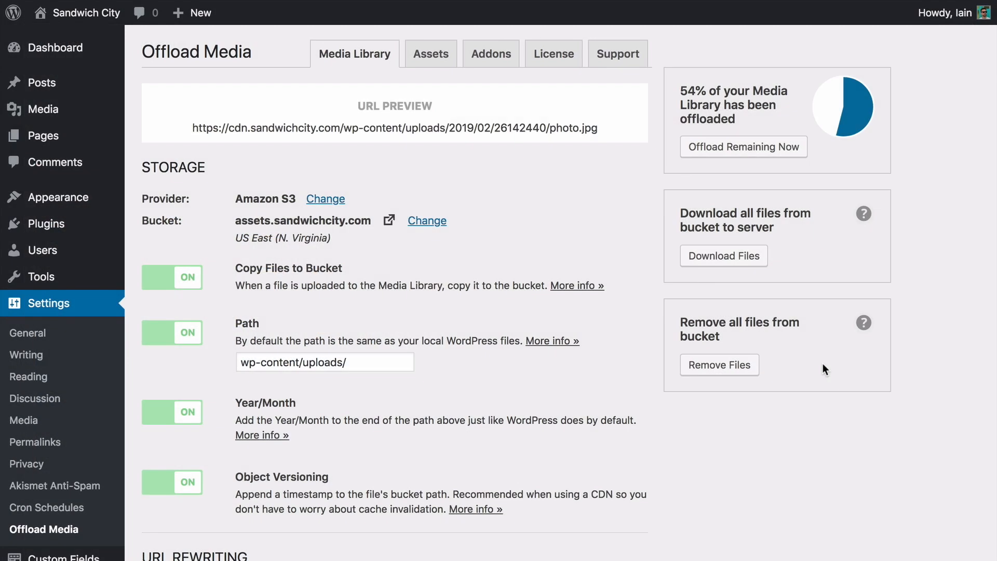
Enable Remove Files From Server and save the offload settings
scroll("down", 3)
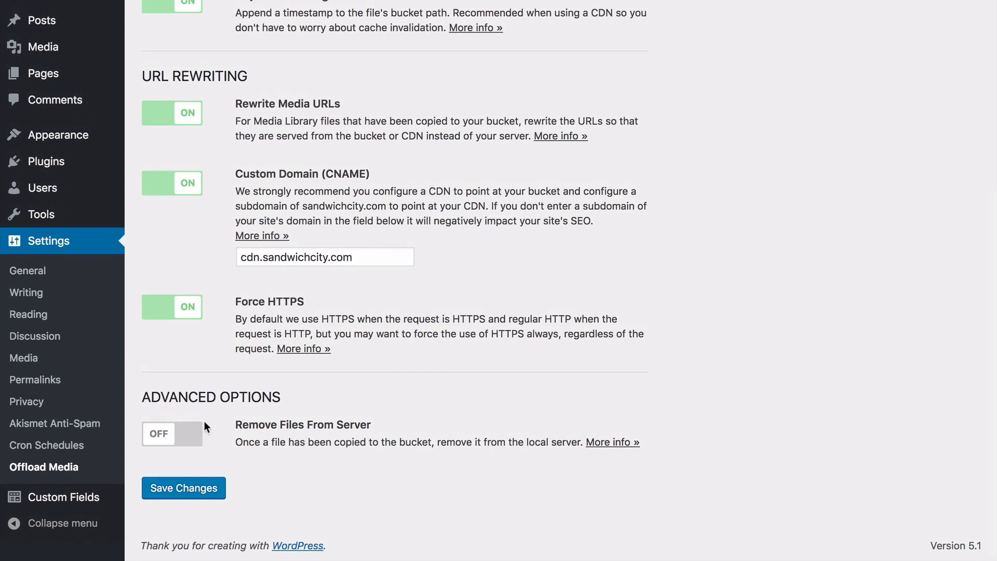
left_click(171, 434)
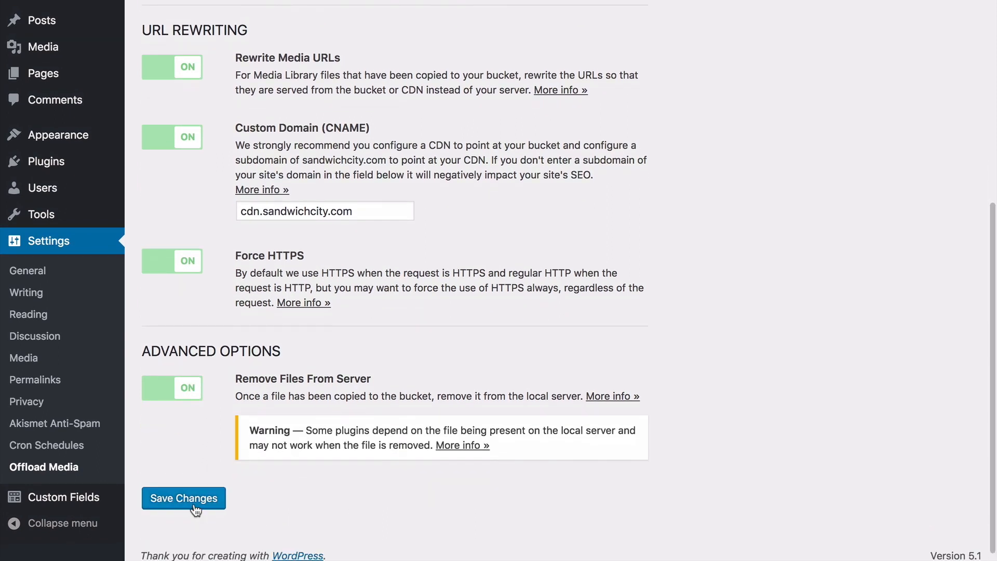
left_click(183, 498)
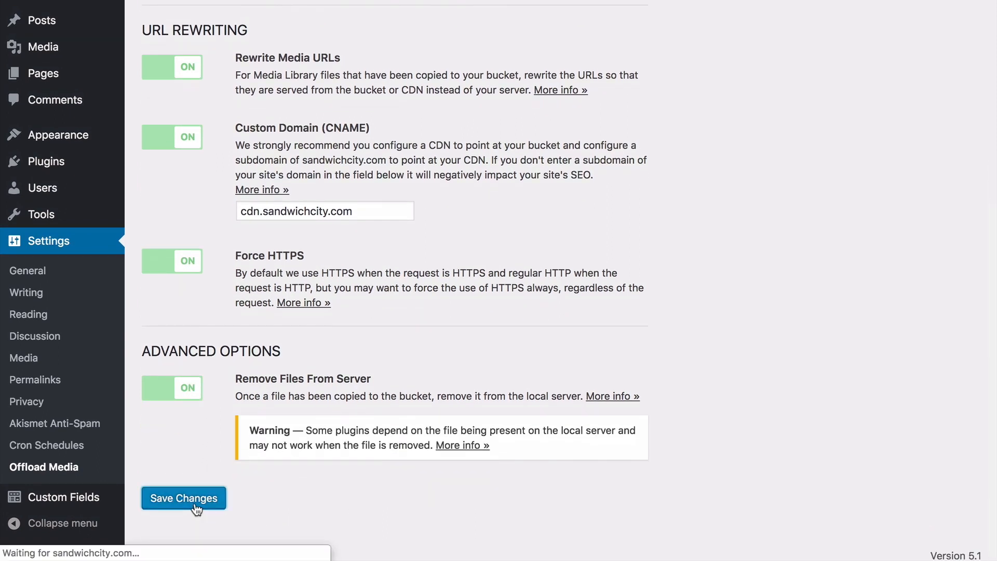
left_click(183, 498)
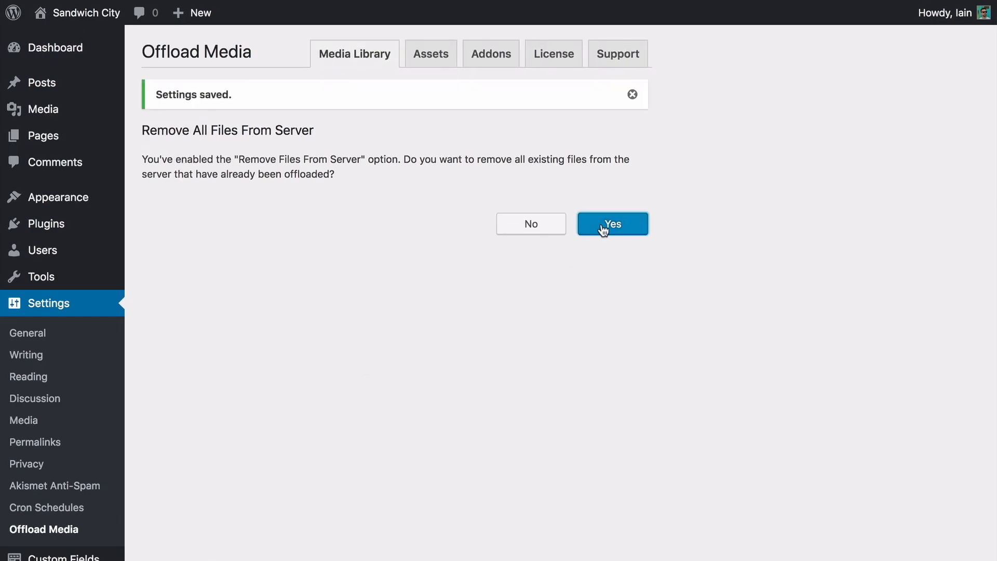
Run Begin Removal to delete already-offloaded local files from the server
left_click(612, 224)
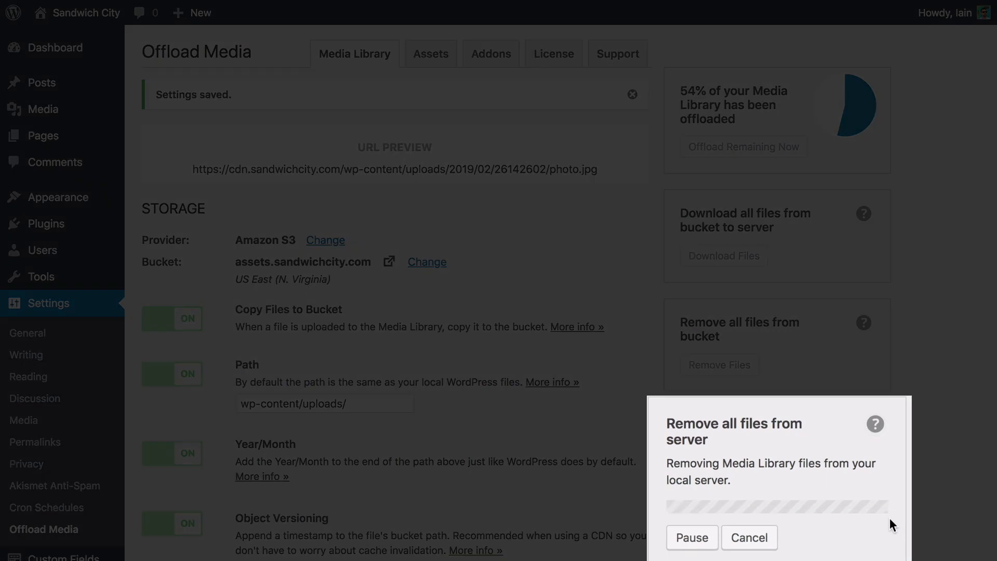
left_click(749, 537)
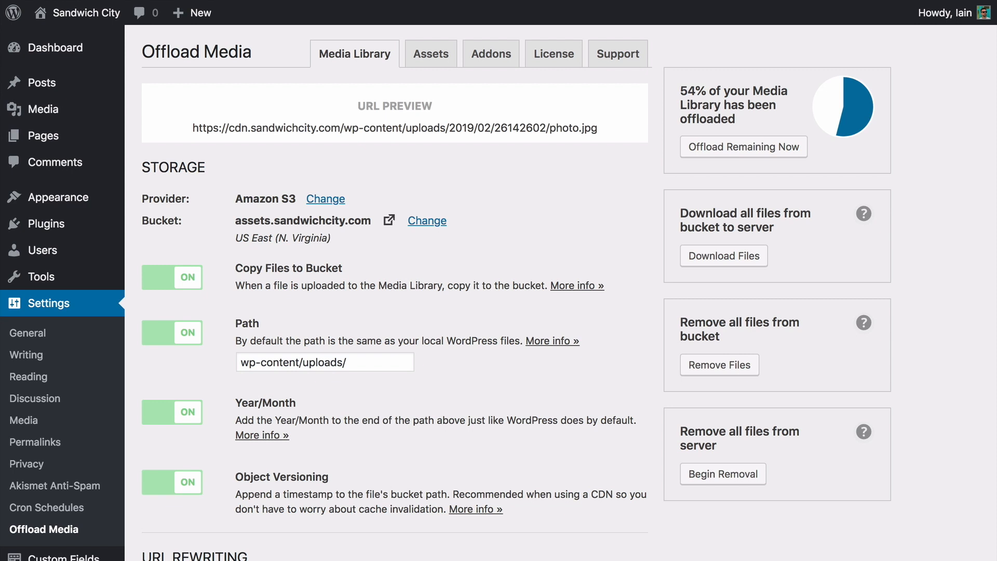
mouse_move(710, 257)
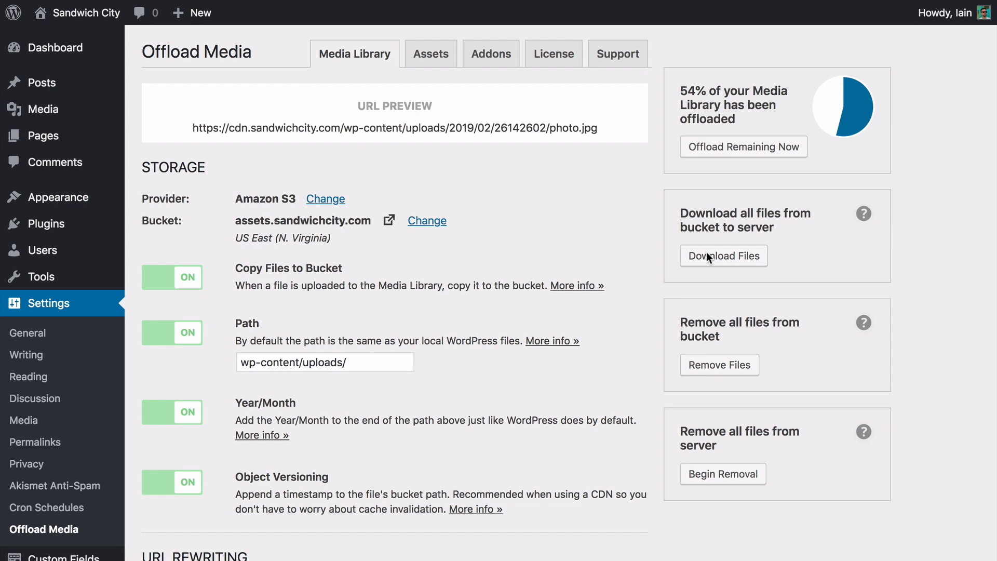
mouse_move(708, 259)
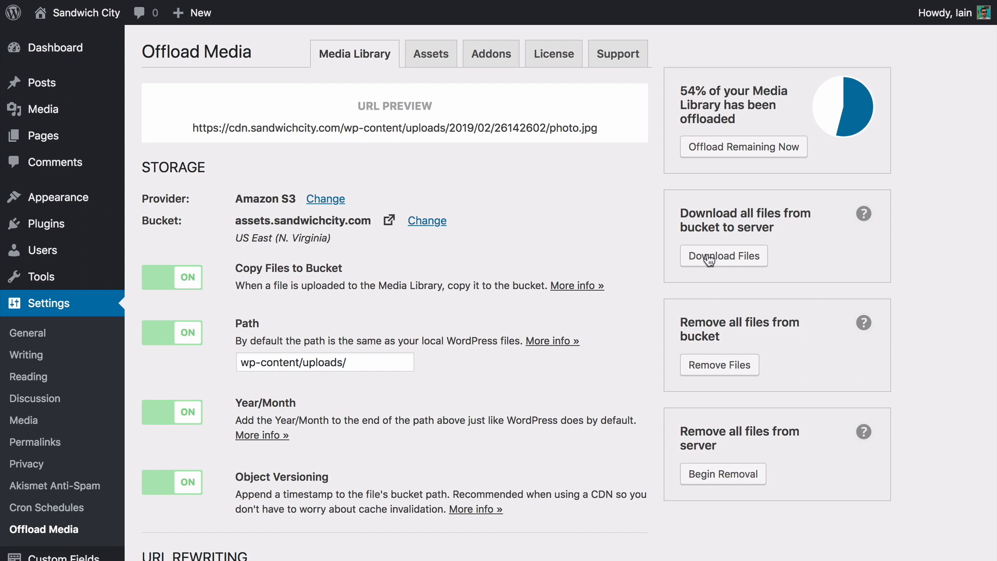
Download all Media Library files from the bucket back to the server
left_click(723, 256)
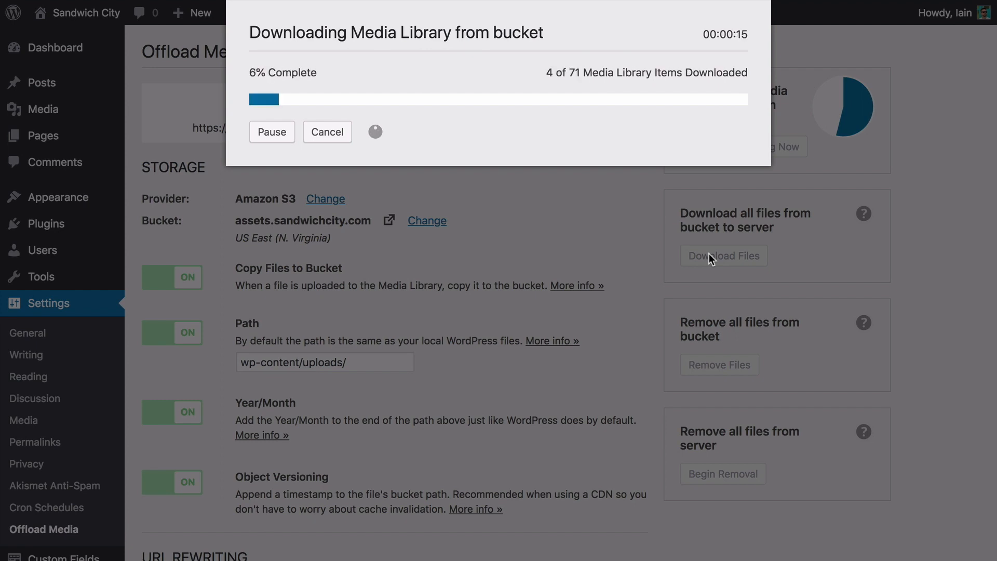
left_click(327, 132)
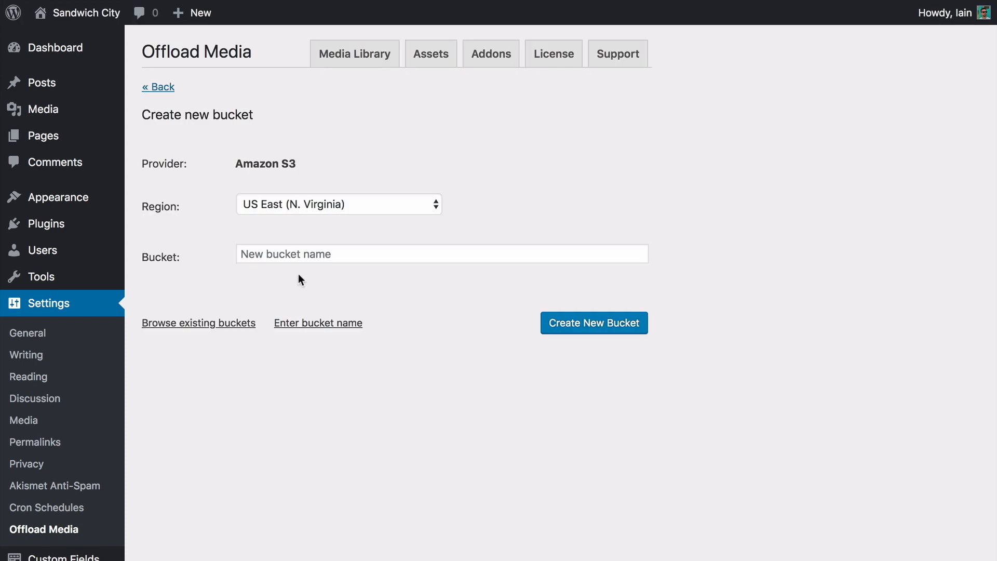
Create bucket assetsnew.sandwichcity.com, copying existing media files into it
type("assetsnew.sandwichcity.com")
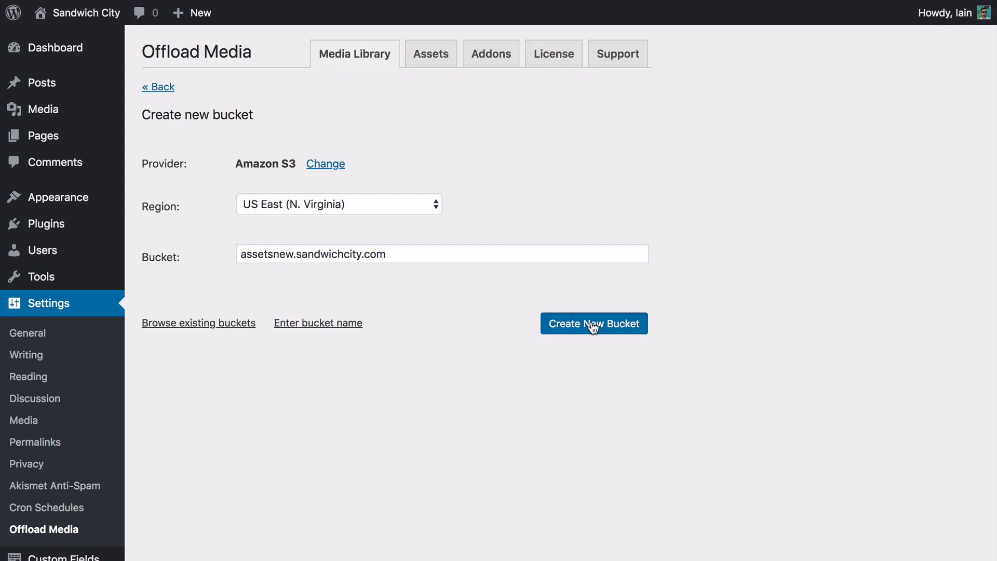
left_click(593, 323)
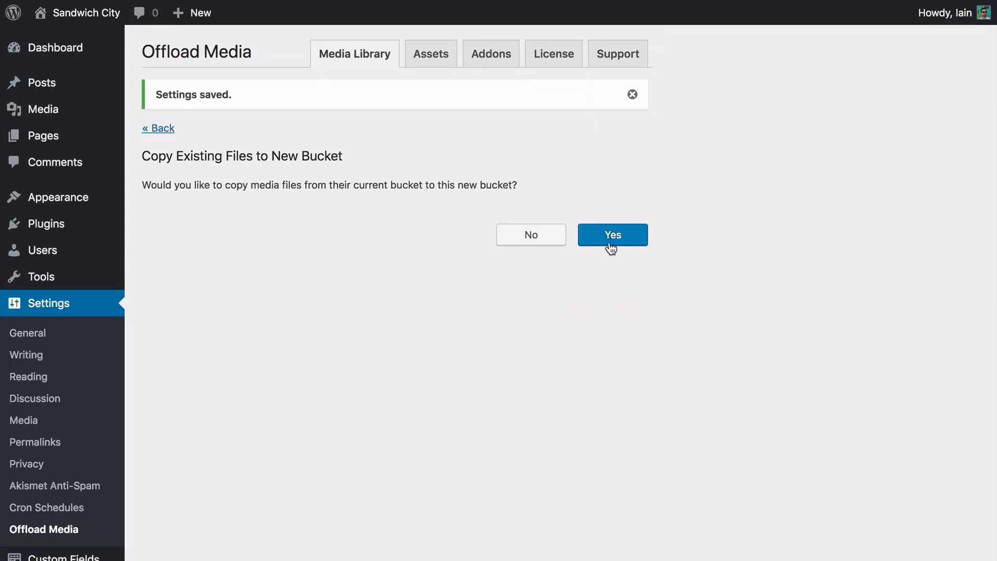
left_click(610, 234)
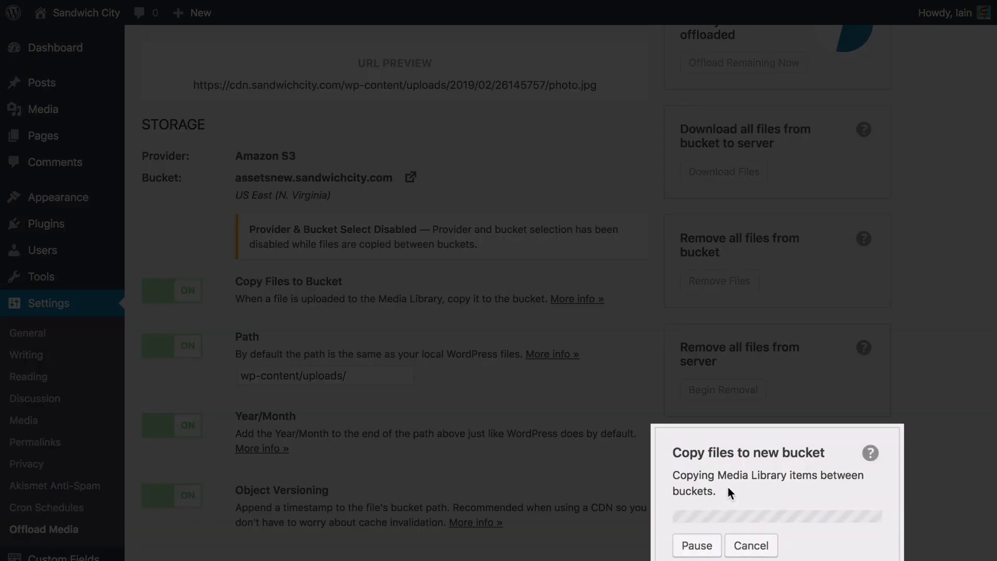
left_click(750, 545)
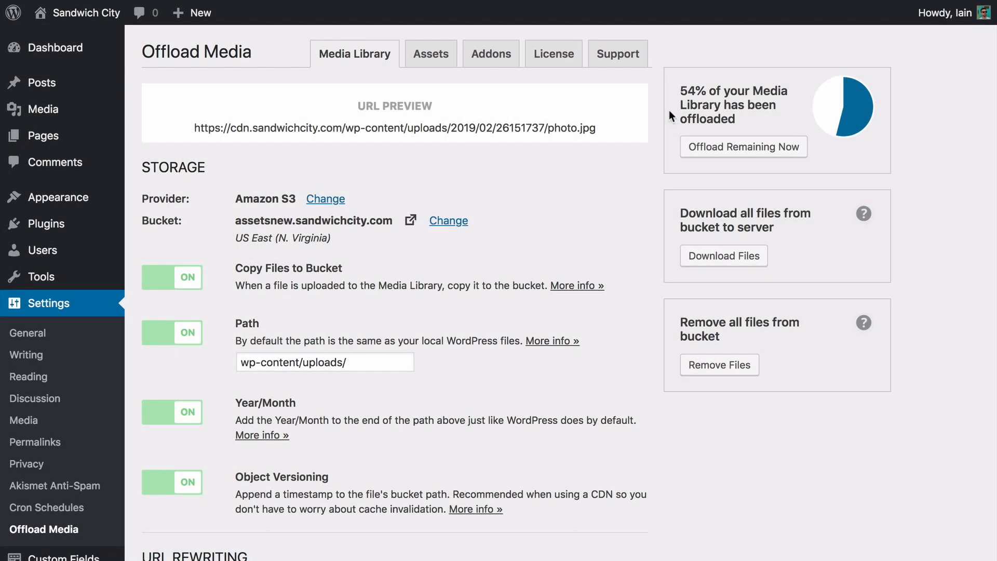
left_click(430, 53)
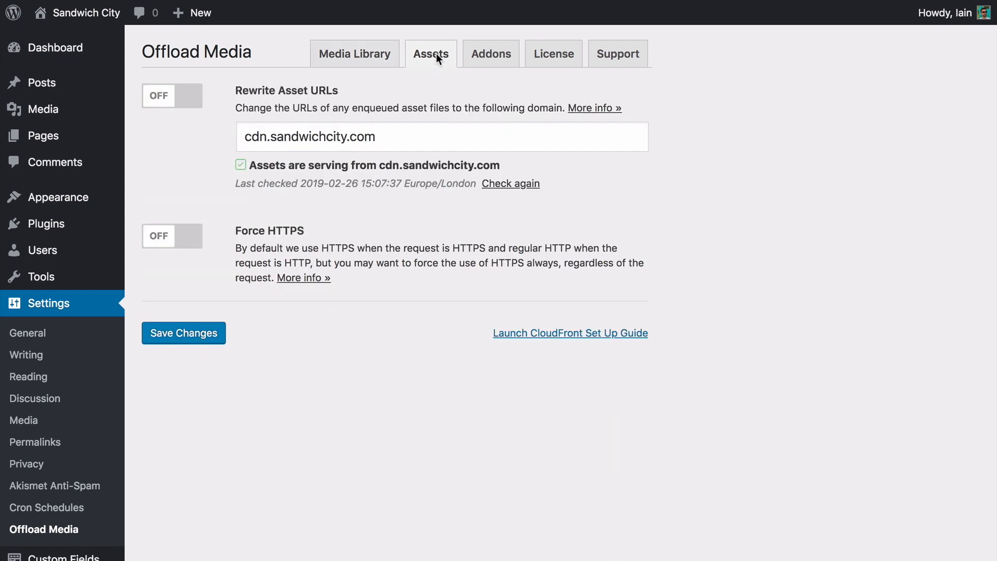
mouse_move(193, 102)
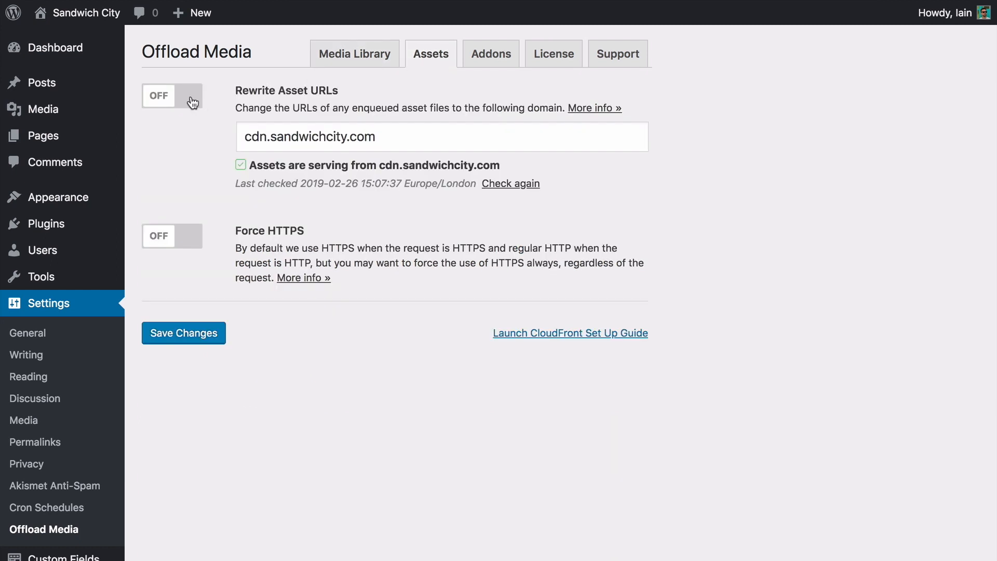
Switch Rewrite Asset URLs on and start the CloudFront setup guide's walkthrough
left_click(171, 95)
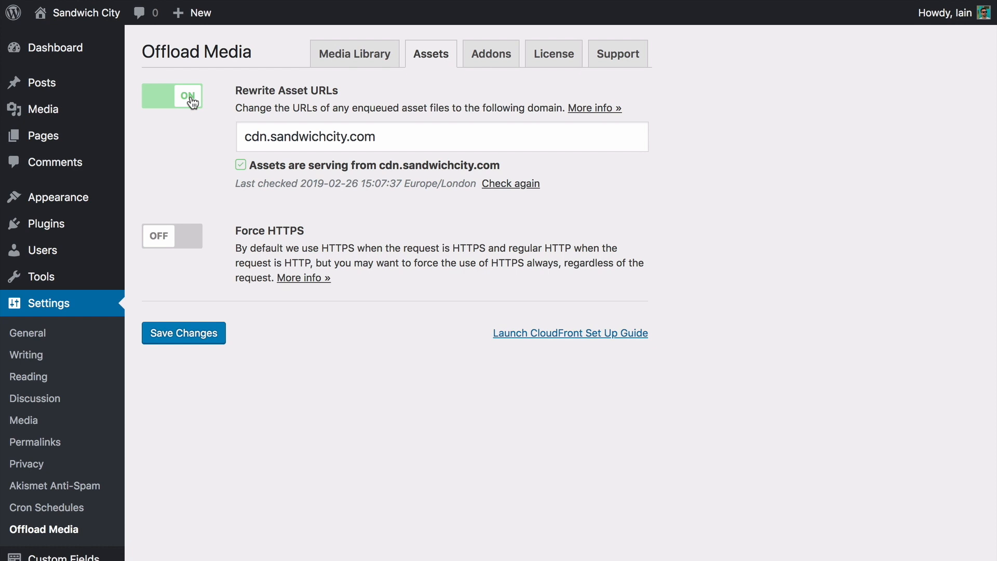
mouse_move(528, 335)
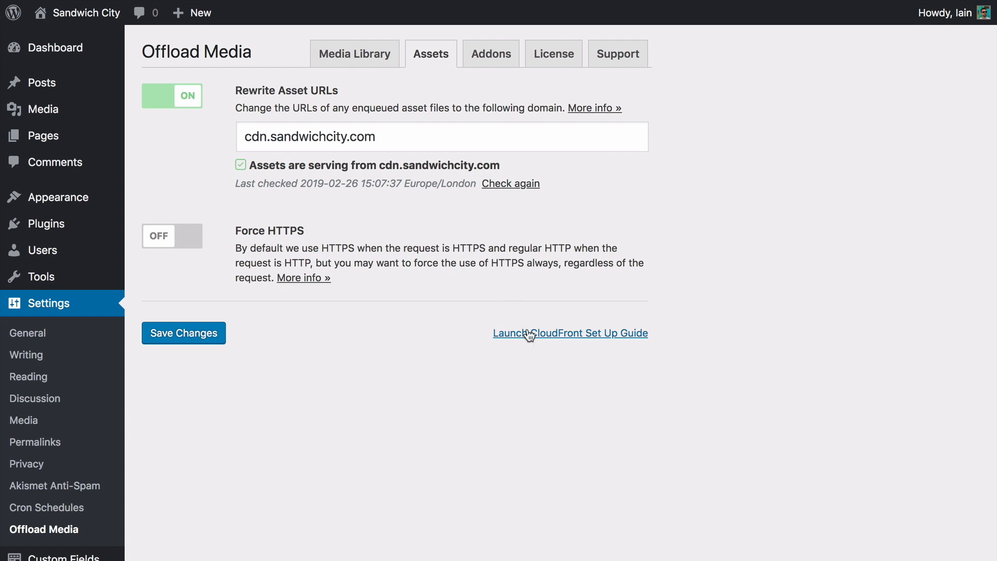
left_click(570, 332)
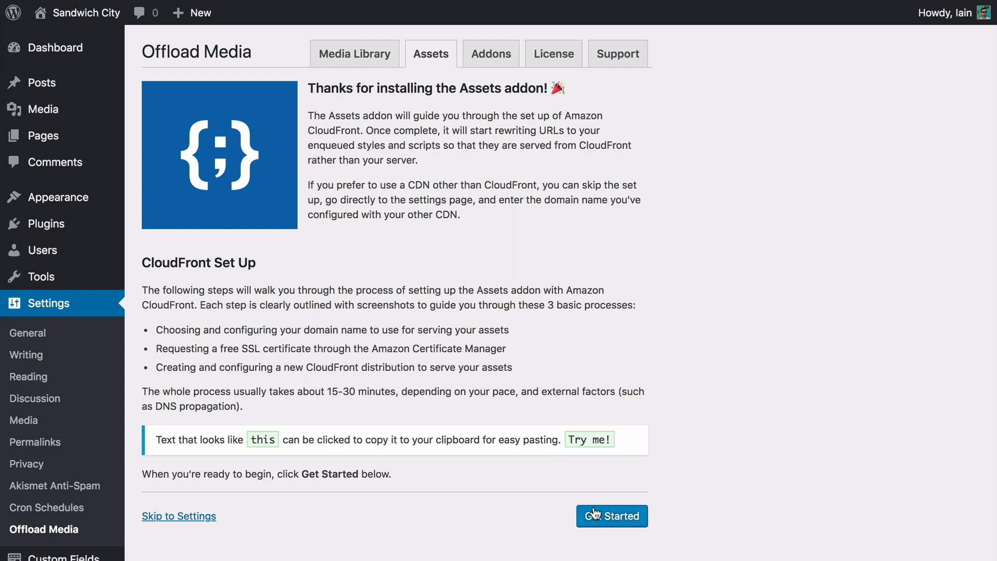
left_click(611, 516)
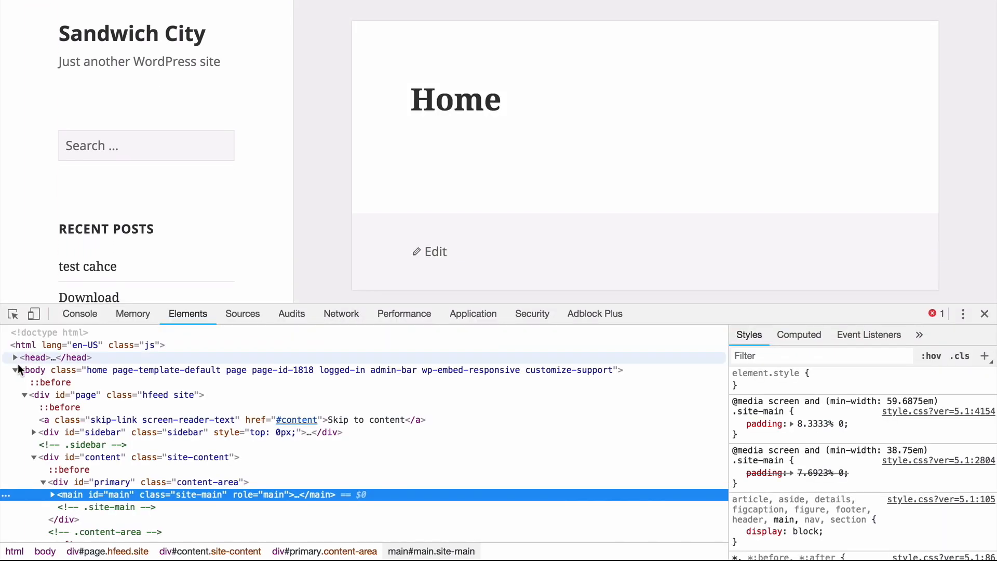
Expand <head> to show scripts loading from cdn.sandwichcity.com
left_click(13, 356)
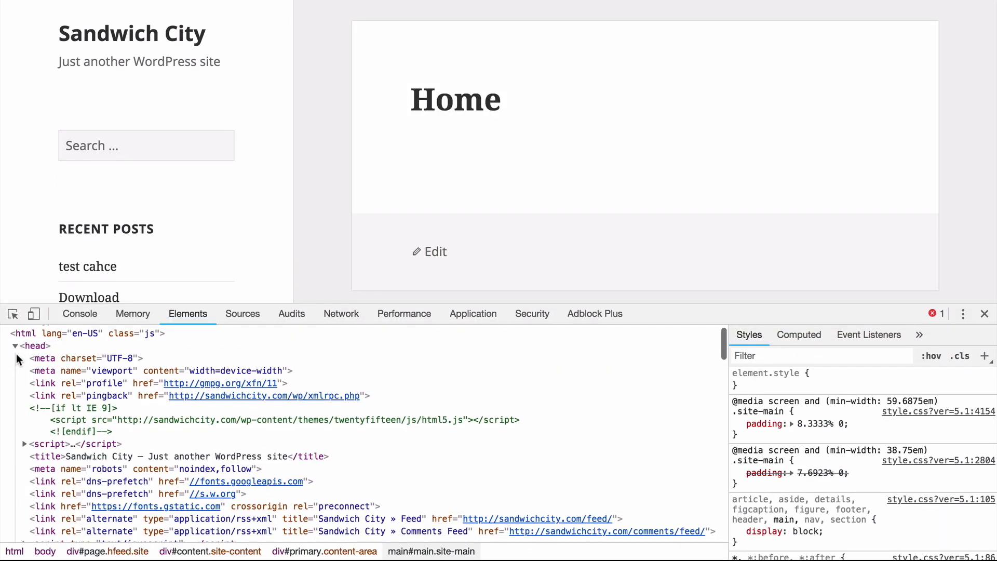
scroll("down", 3)
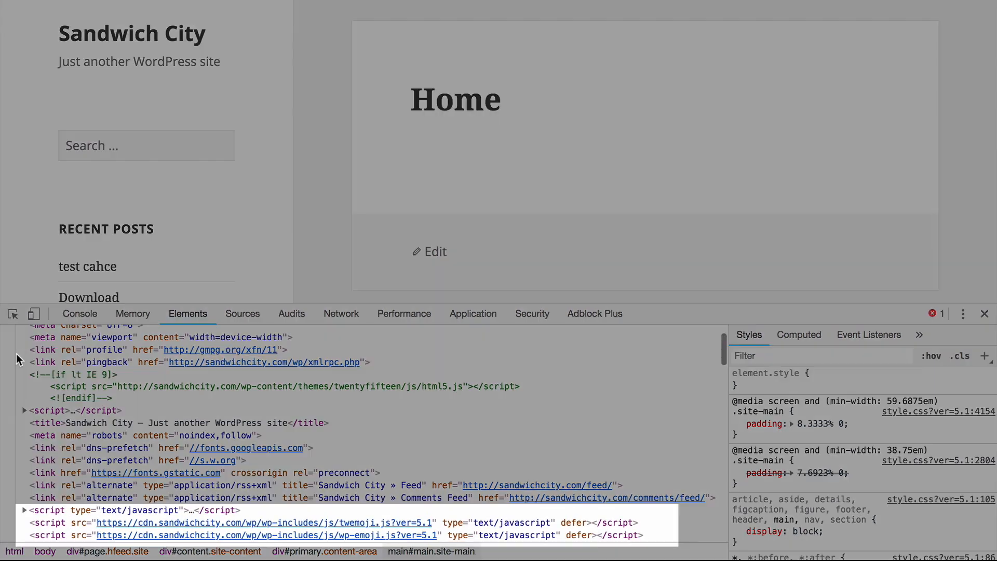